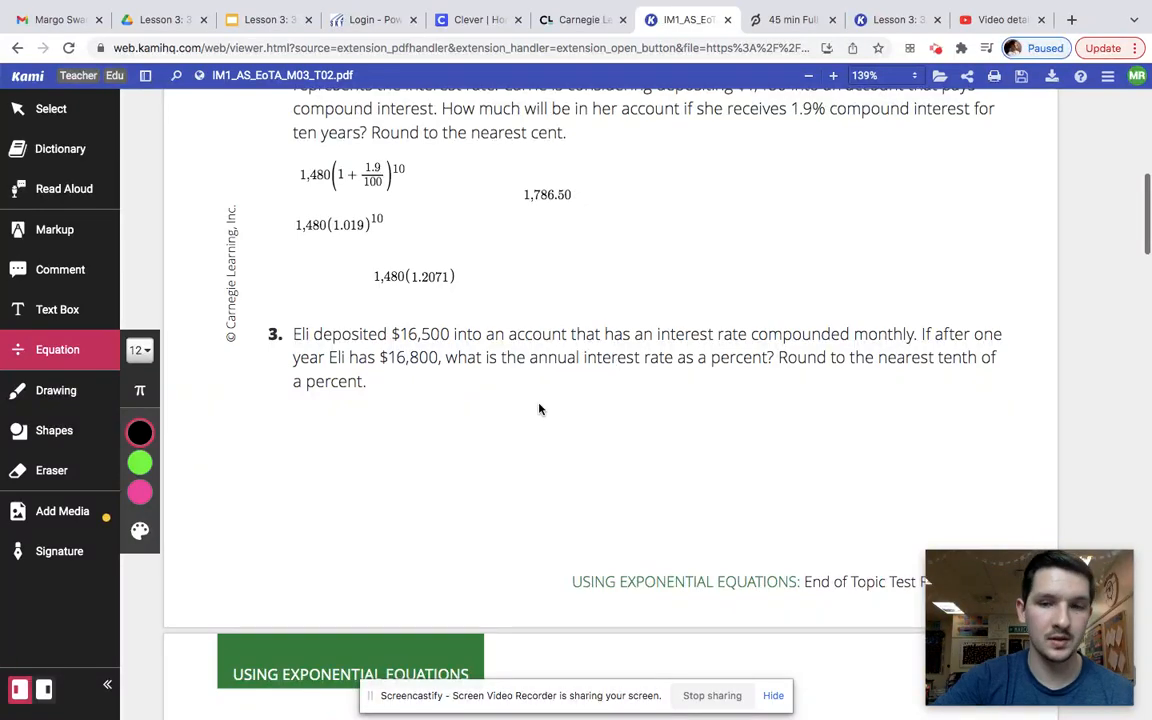
Step: Enter the equation 16,500(1.018)^x below question 3 to start Eli's problem
click(447, 425)
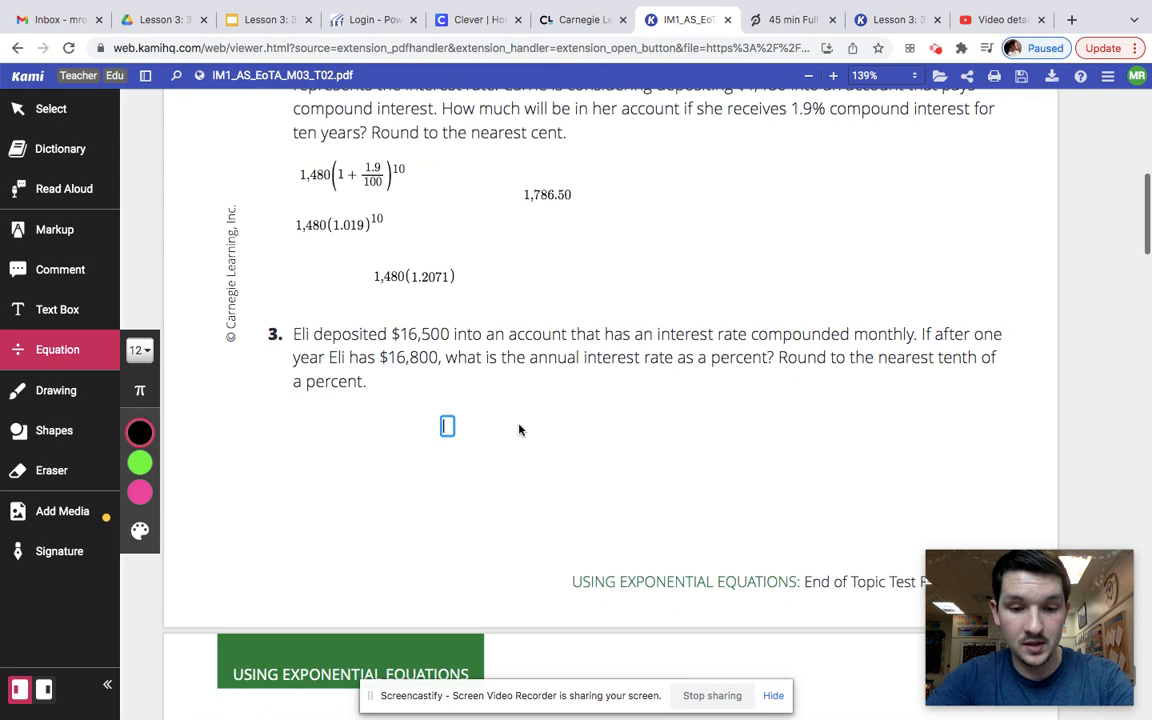
text(16)
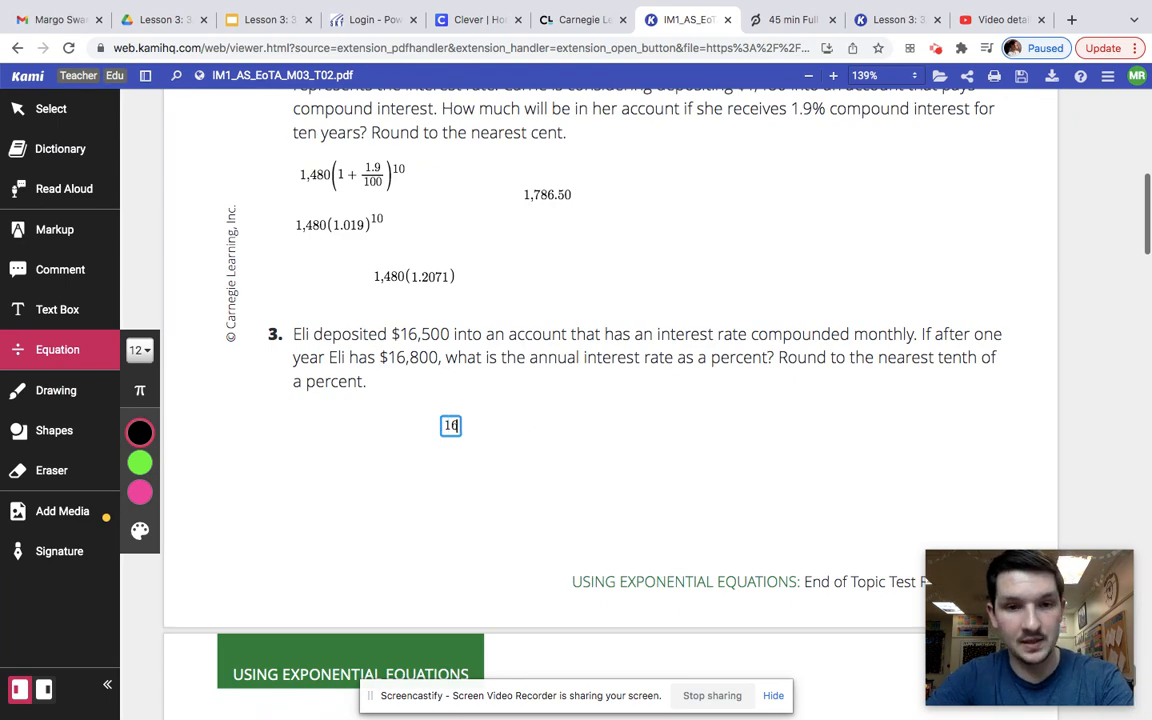
text(6,500)
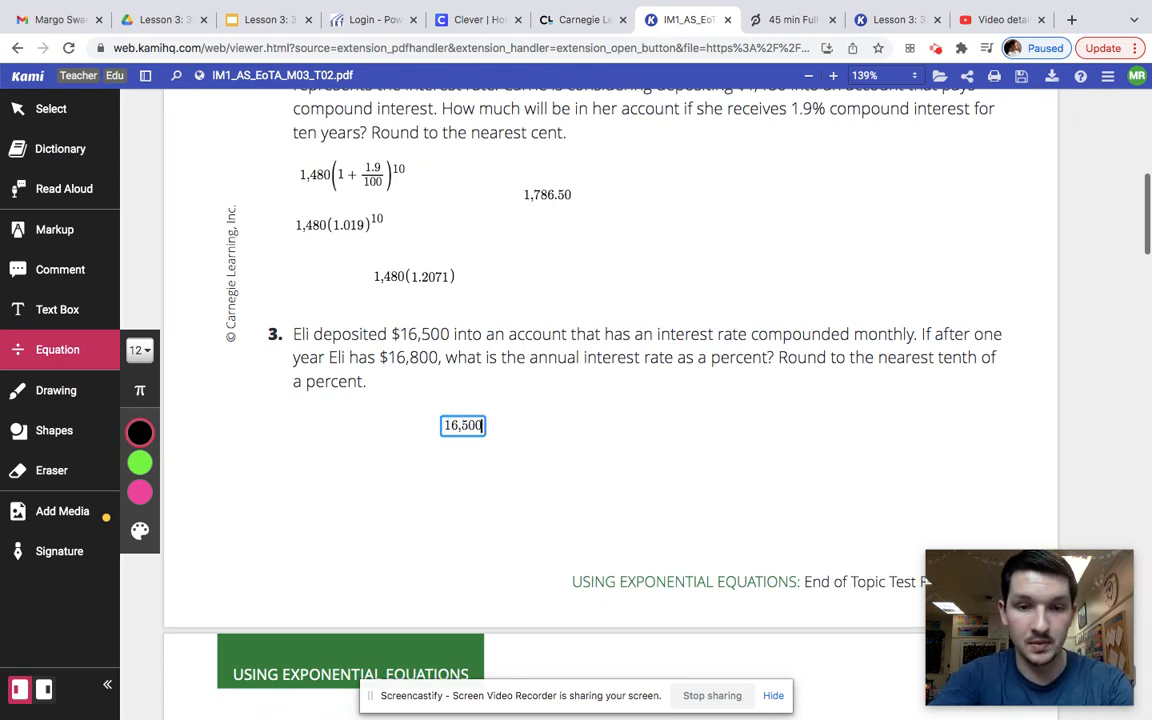
text(()
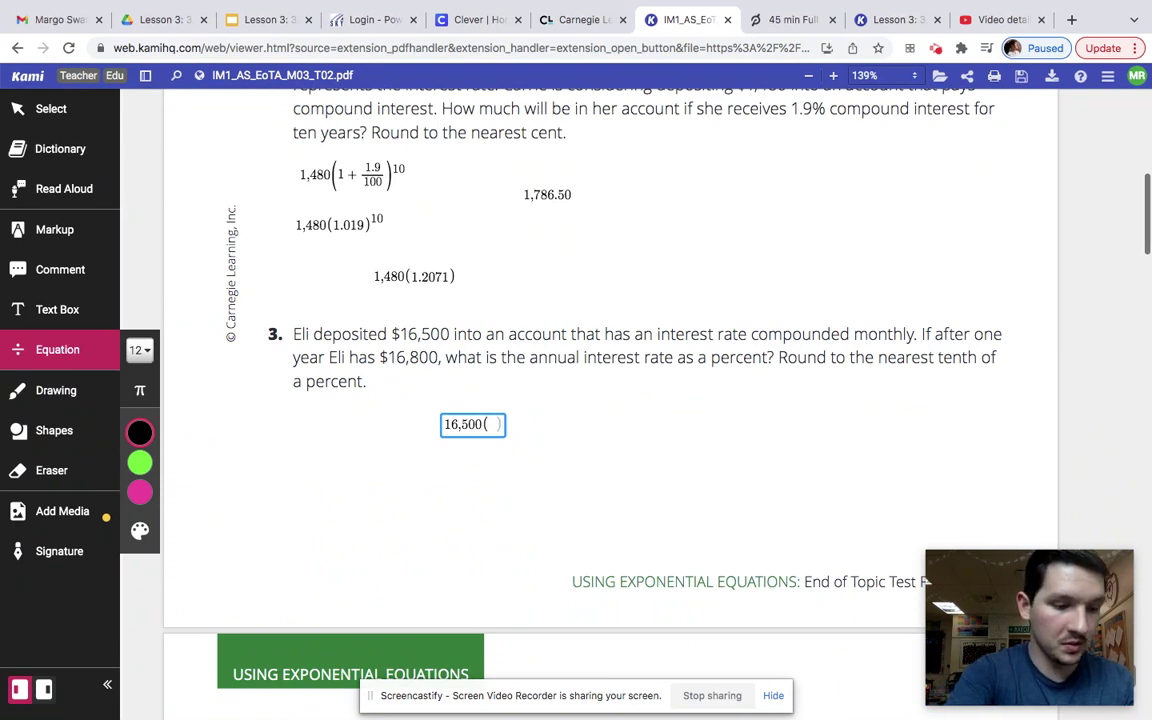
text(1.018)
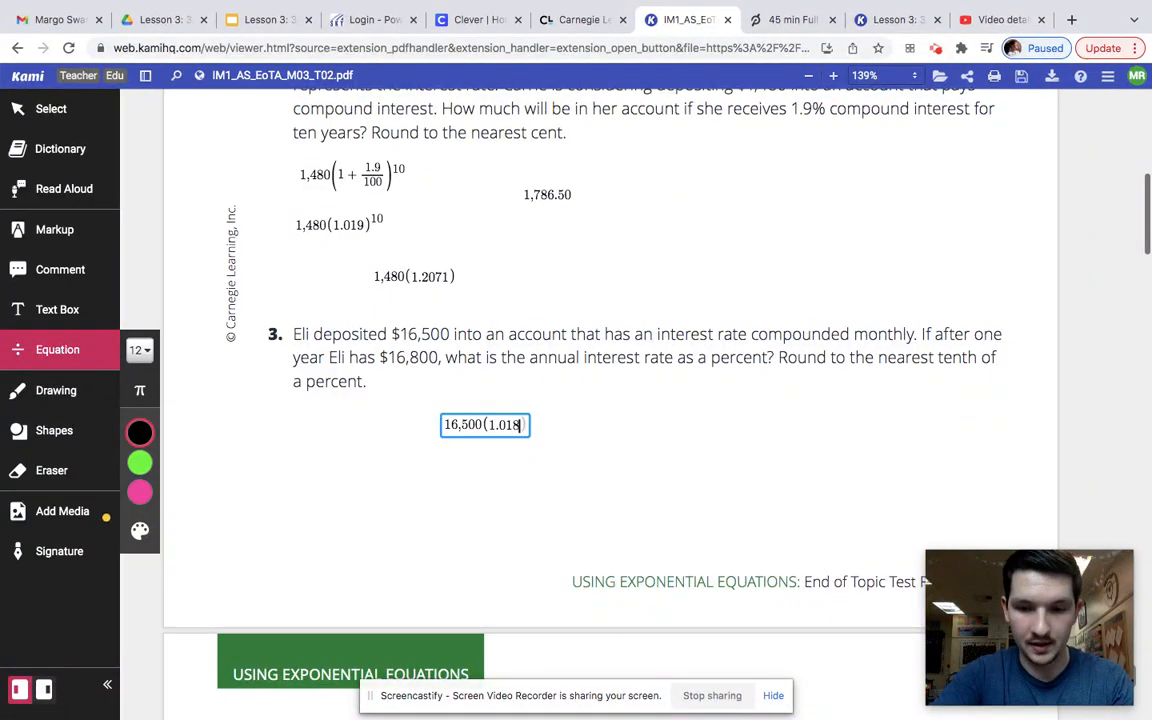
text()6)
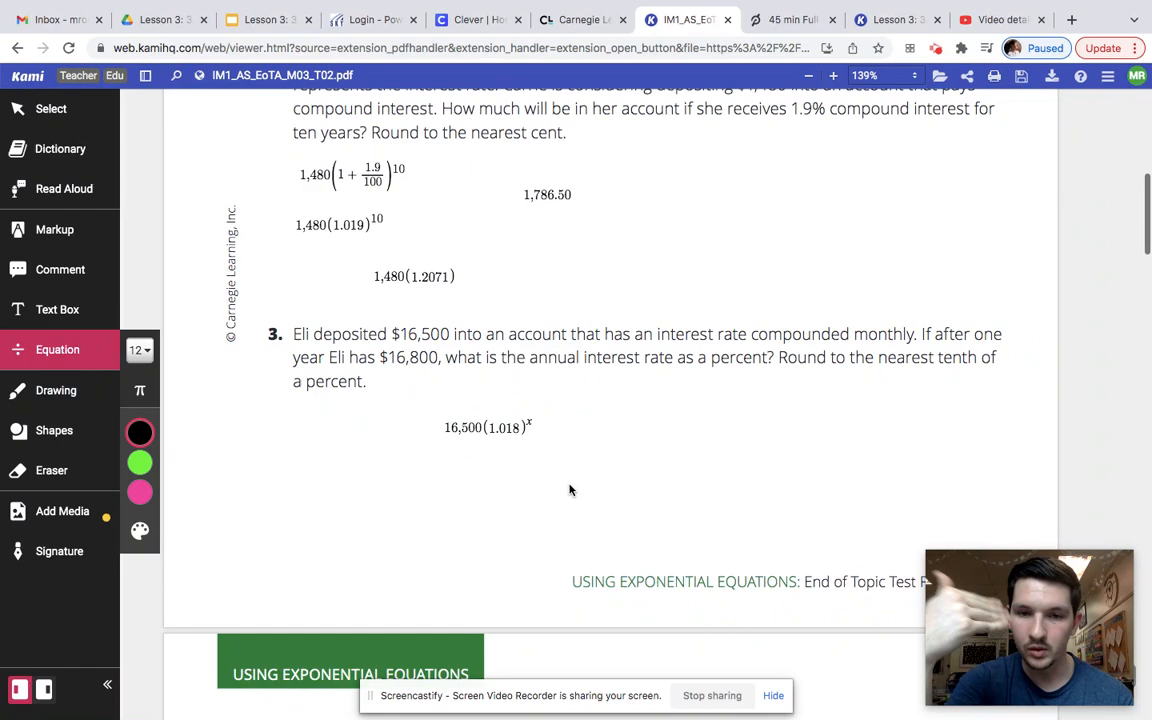
mouse_move(452, 484)
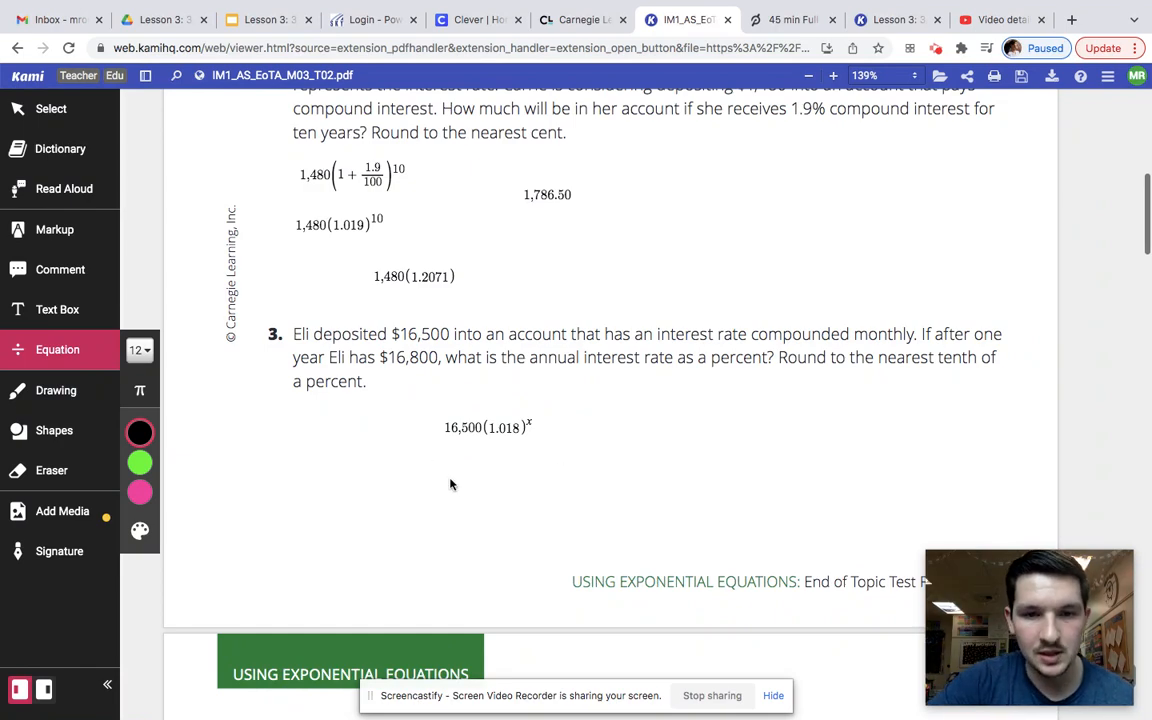
Step: Add the solution lines 1 + r/100 = 1.018 and r/100 = .018 below the first equation
click(457, 490)
text(1 + r/10)
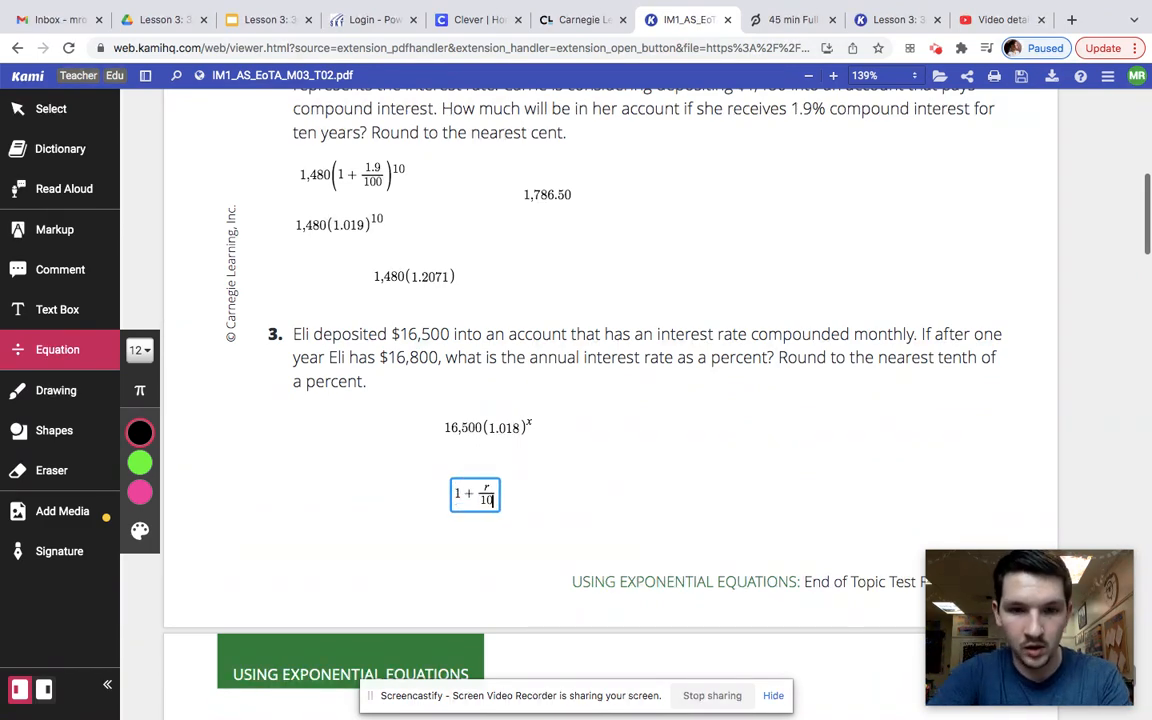
text(= 1.018)
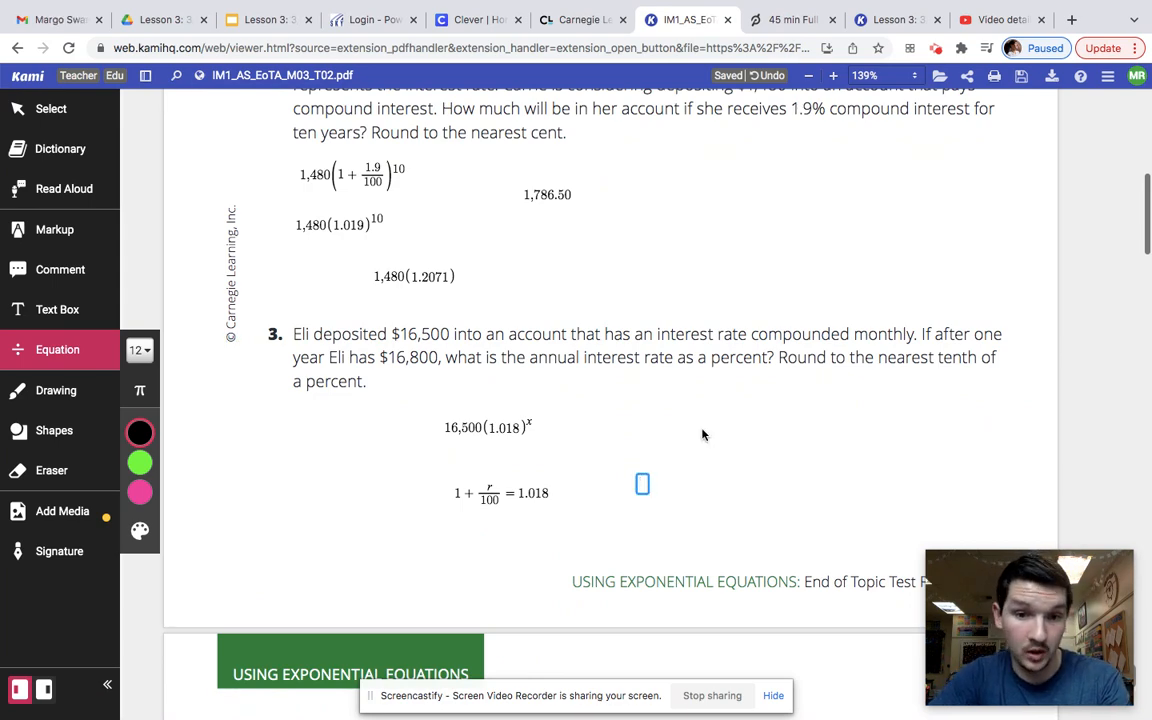
text(1)
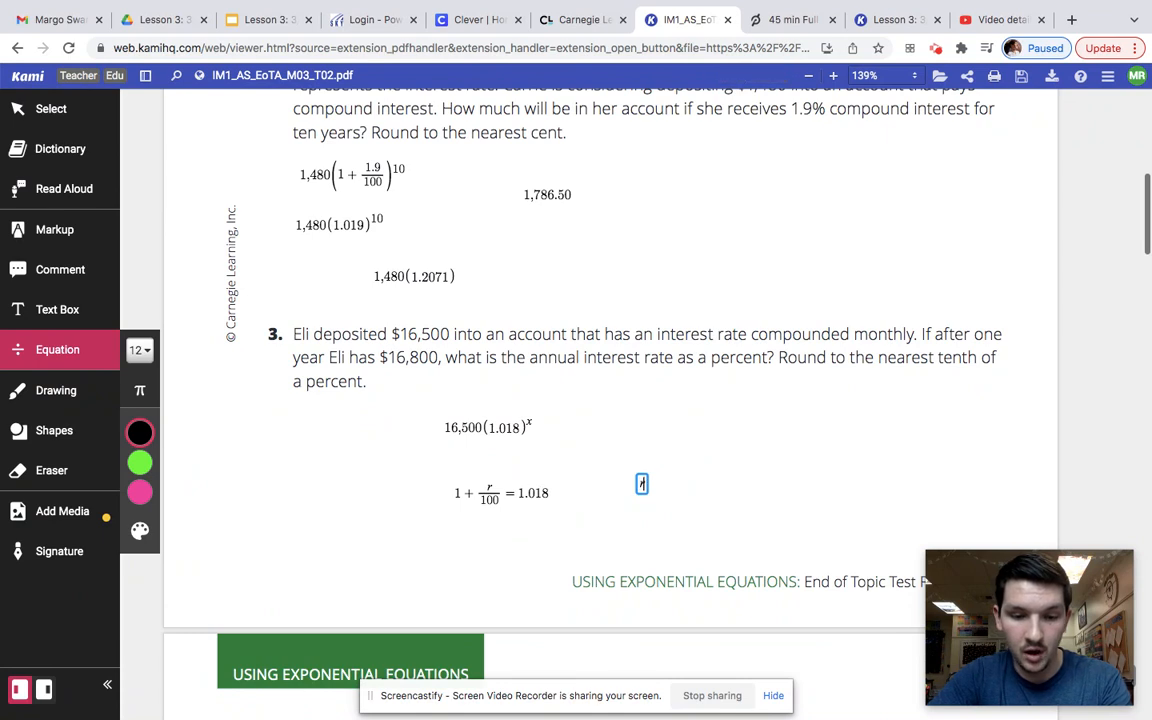
text(r/100 =)
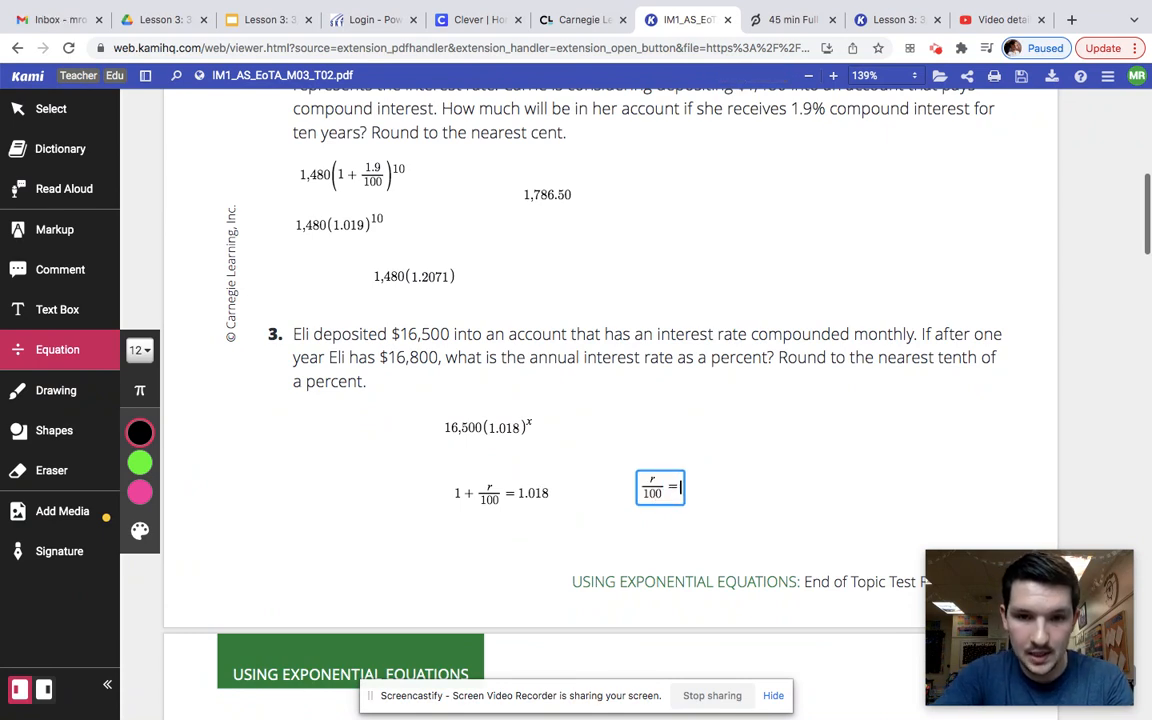
text(.018)
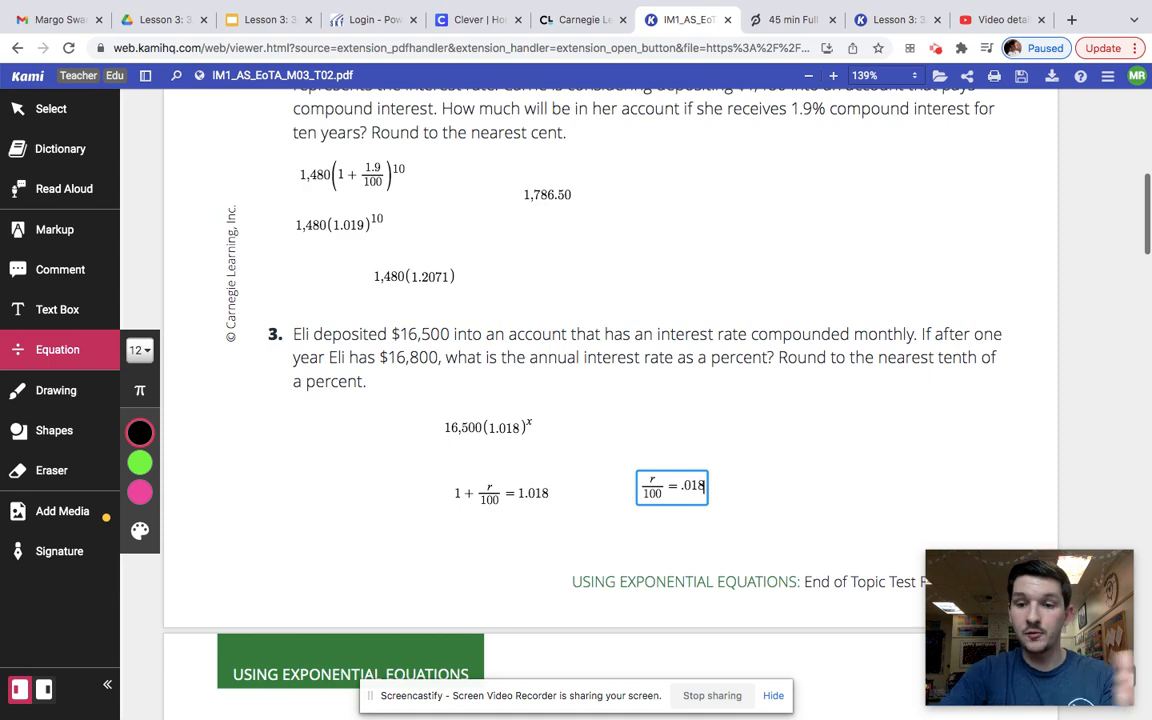
Step: Write the final answer 1.8% above the equations
click(662, 411)
text(1.8)
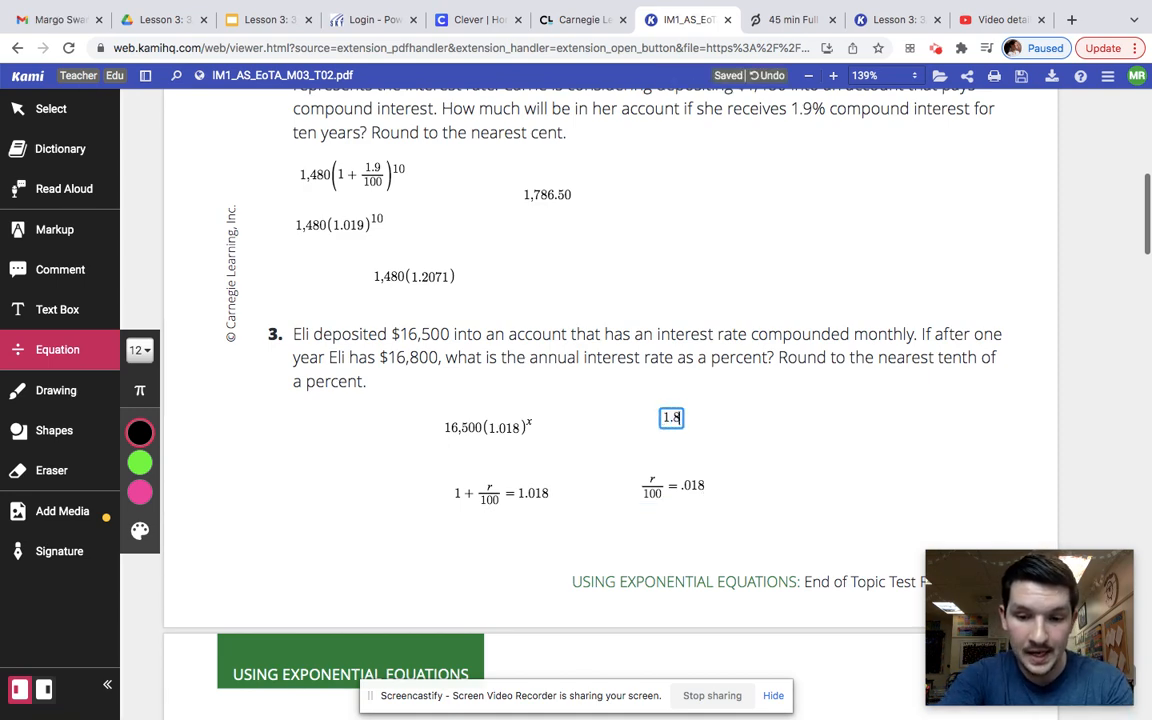
text(%)
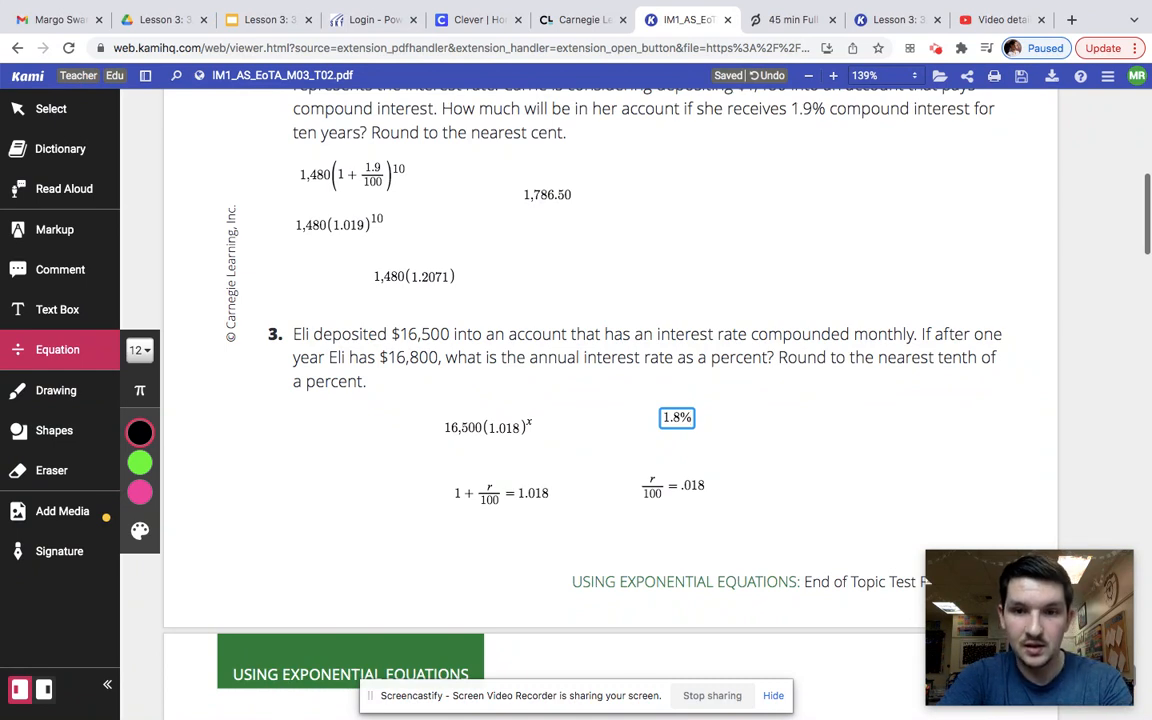
text(annu)
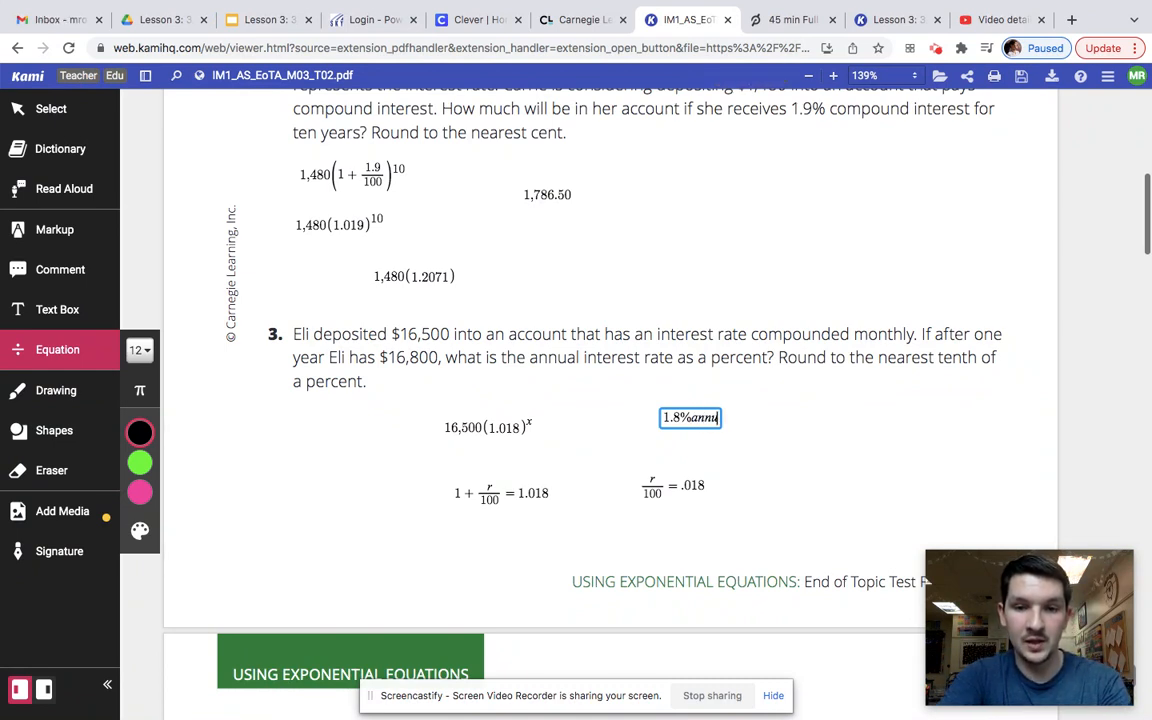
key(Backspace)
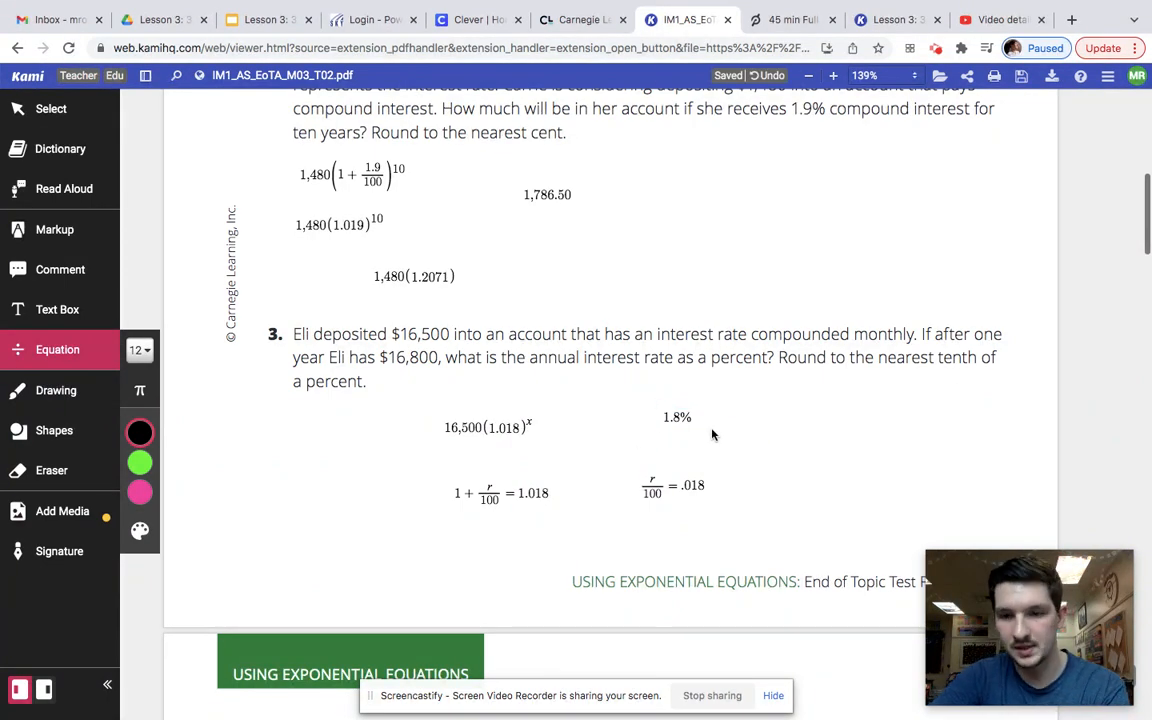
Step: Under question 4, write y=a(1+r/100)^x labelled 'Increasing' and y=a(1−r/100)^x labelled 'Decreasing'
scroll(down, 3)
text(y = a(1 + r/)
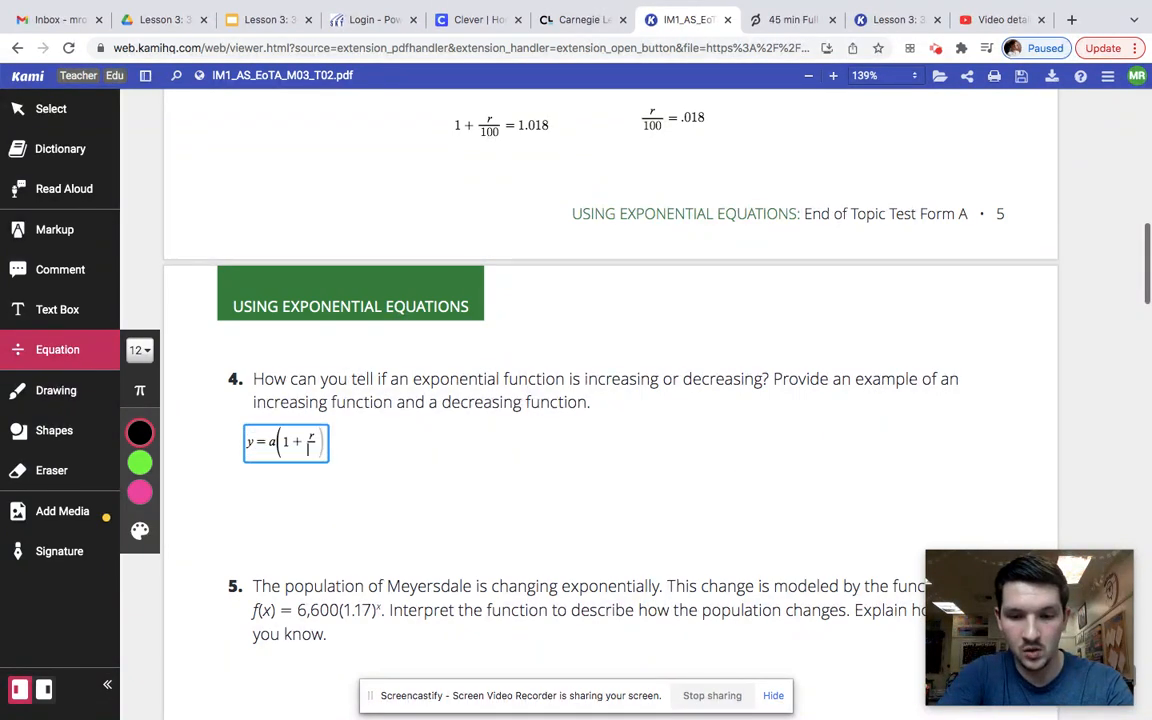
text(100)
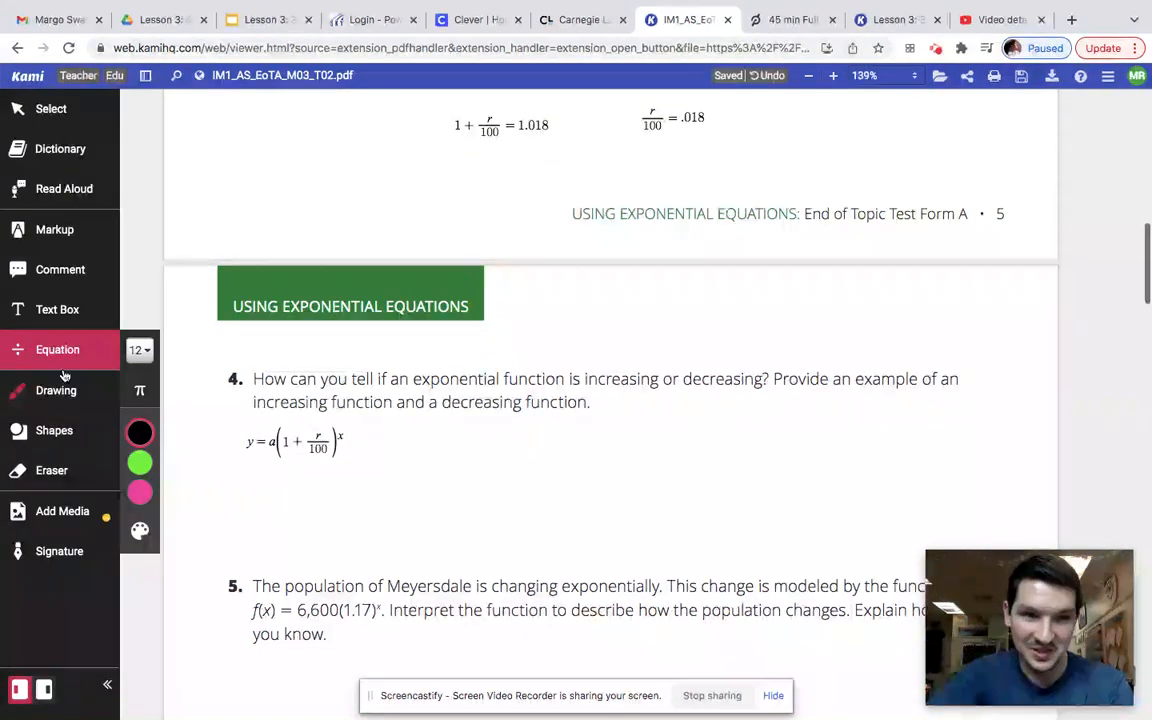
click(57, 309)
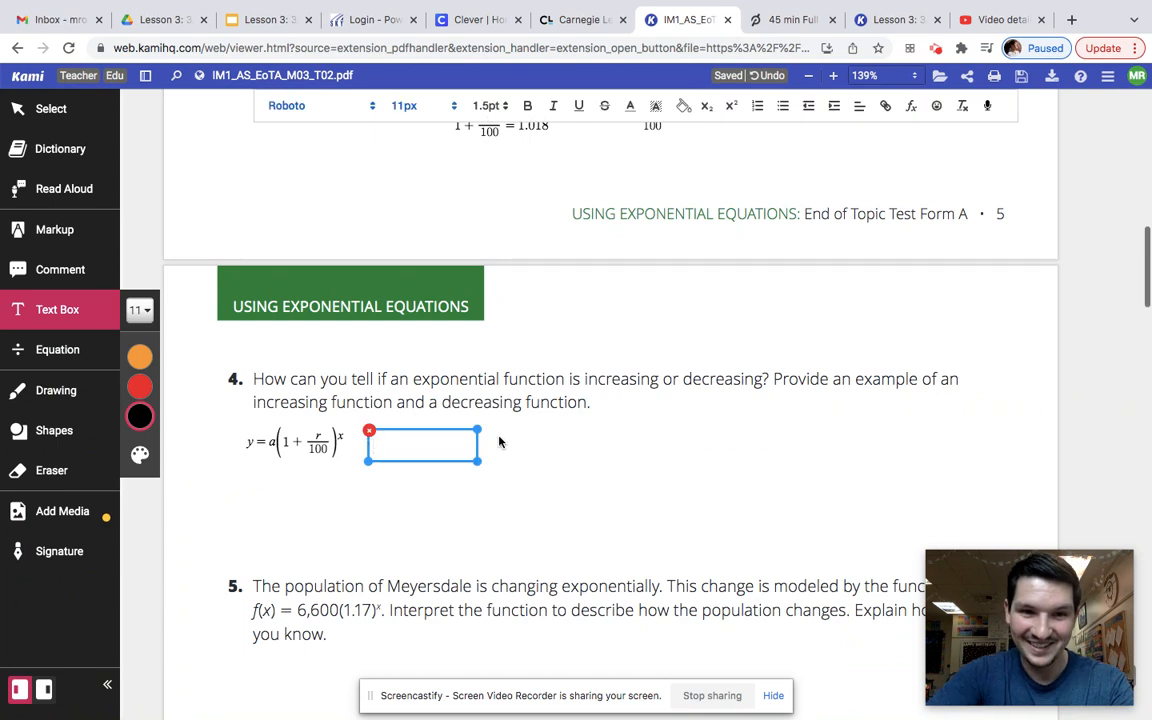
text(Increasing)
text(y = a)
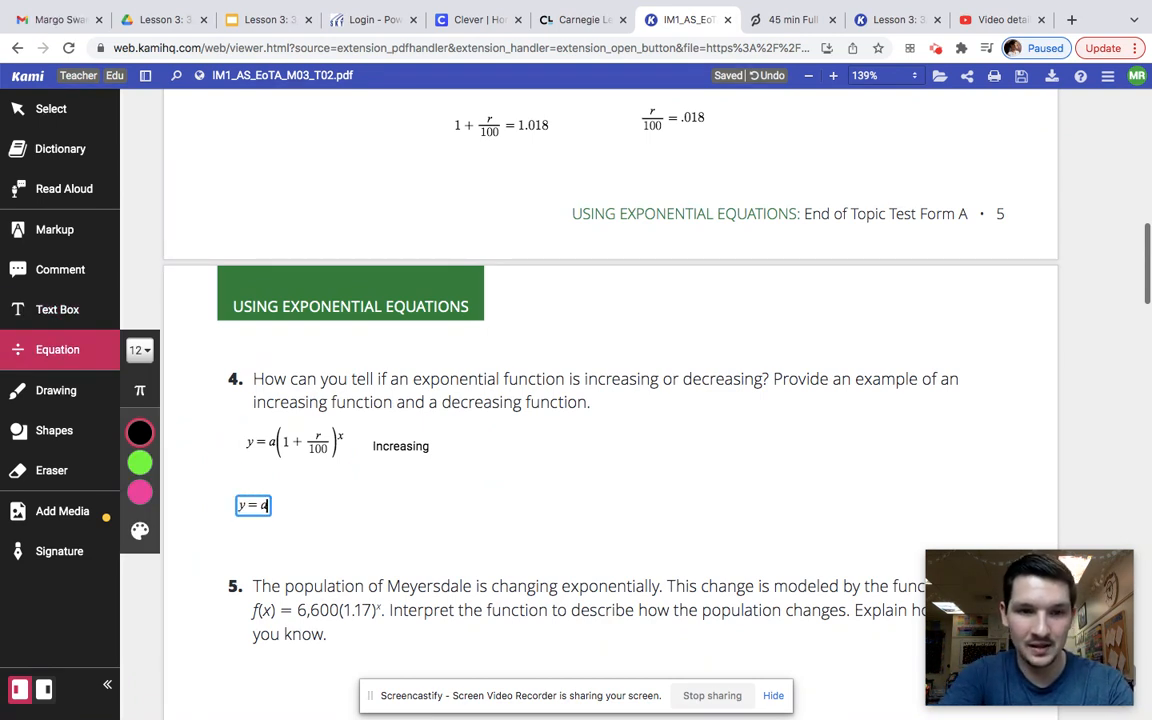
text((1-)
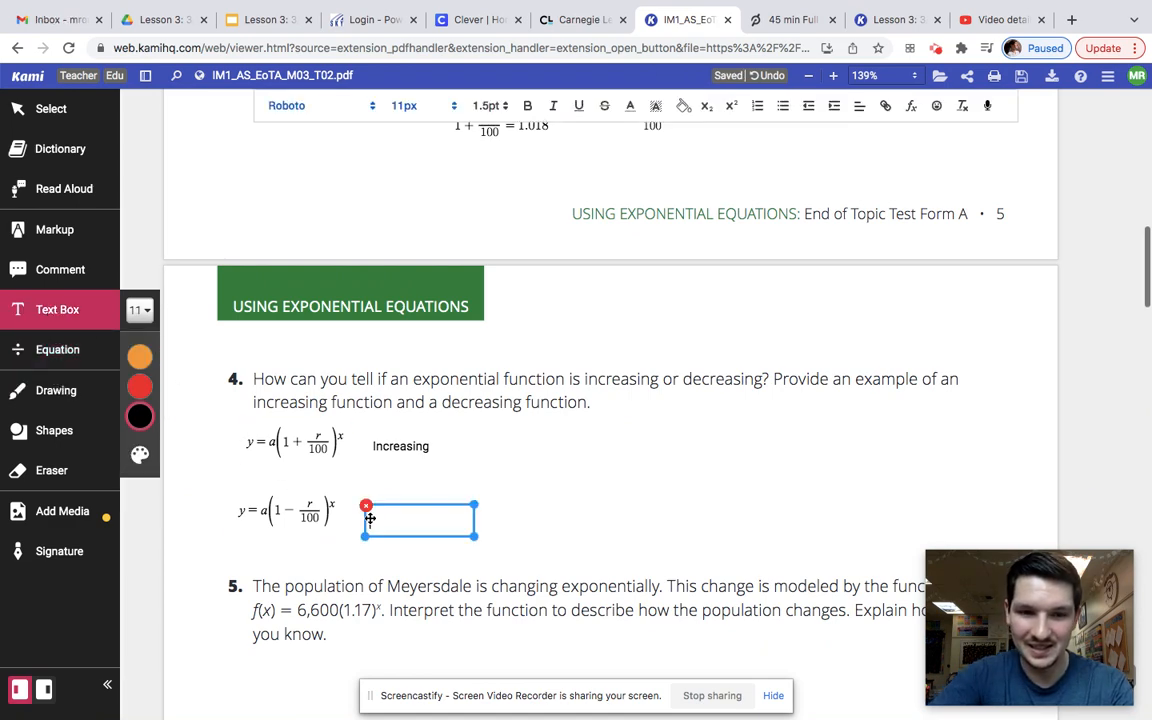
text(Decreasing)
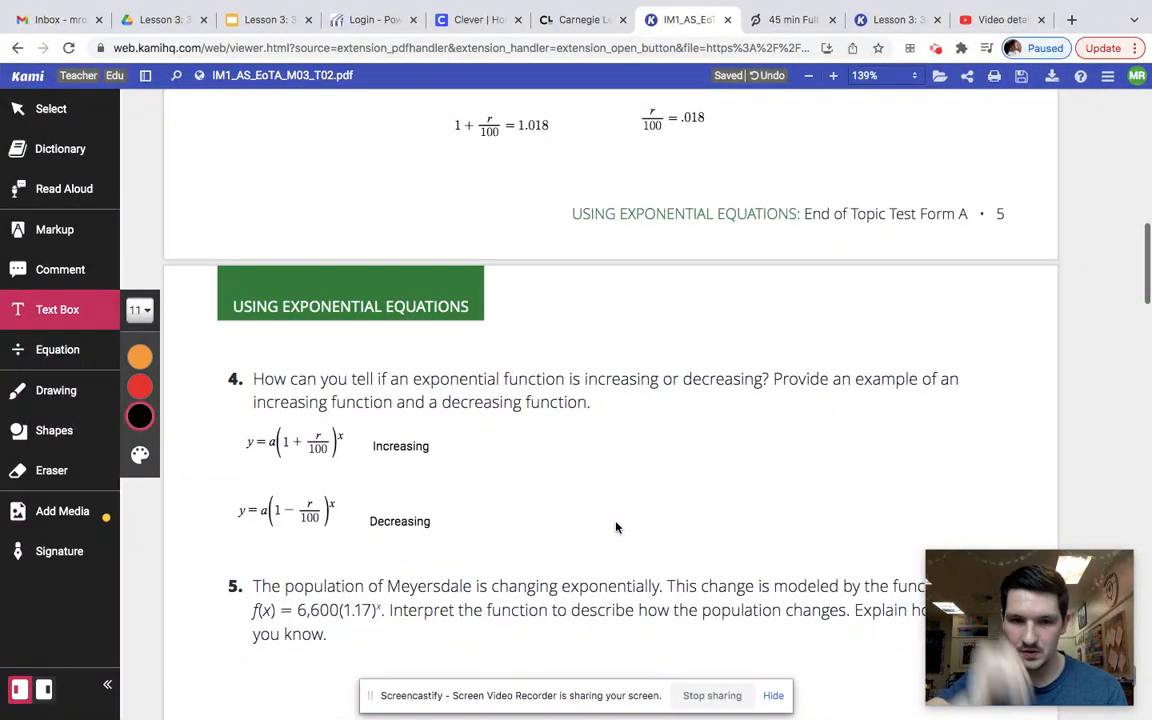
Step: Scroll the worksheet down to the unanswered questions 5 and 6
scroll(down, 3)
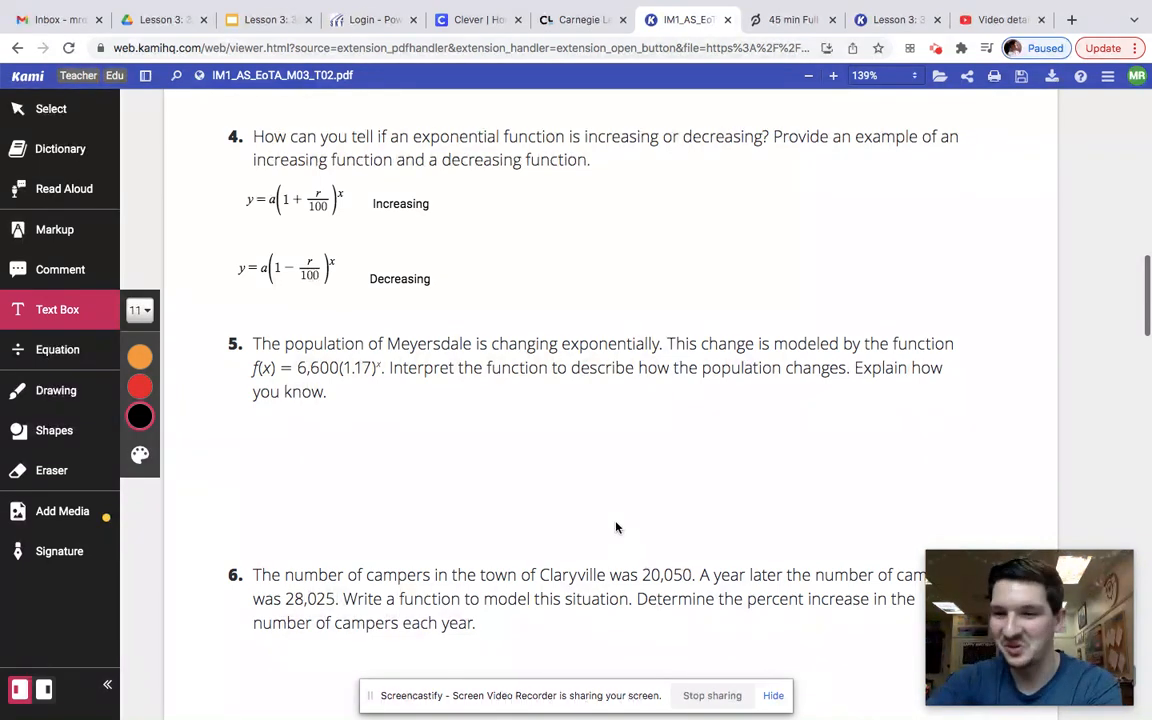
scroll(down, 3)
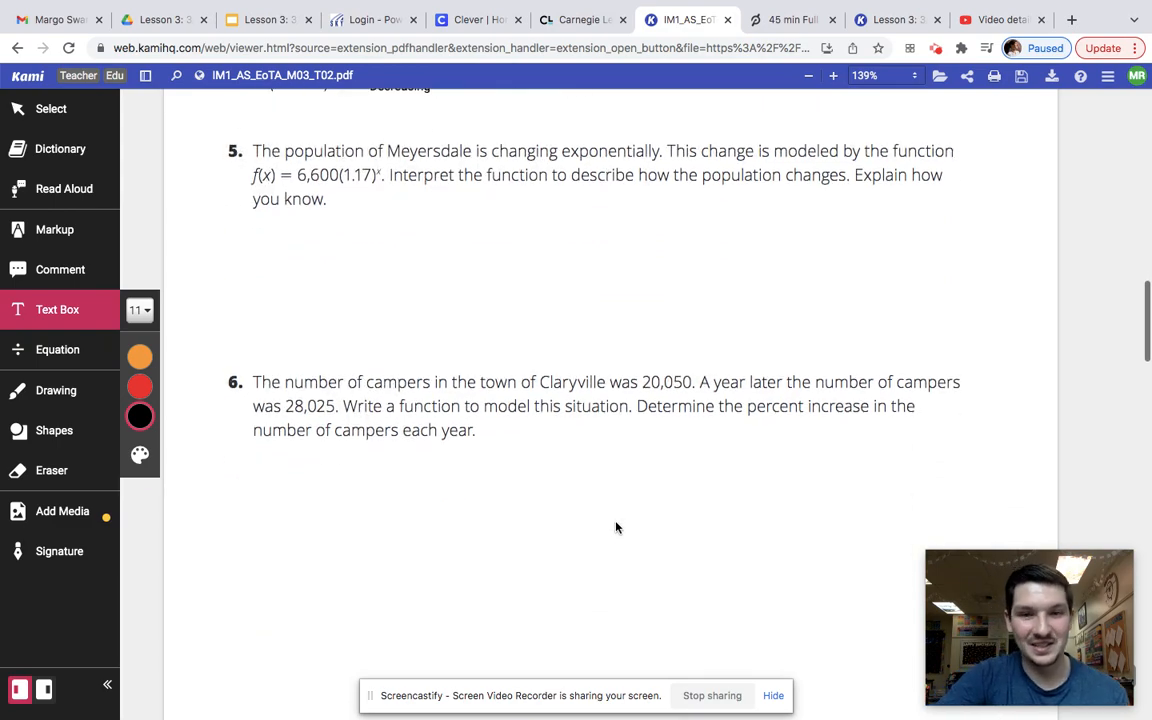